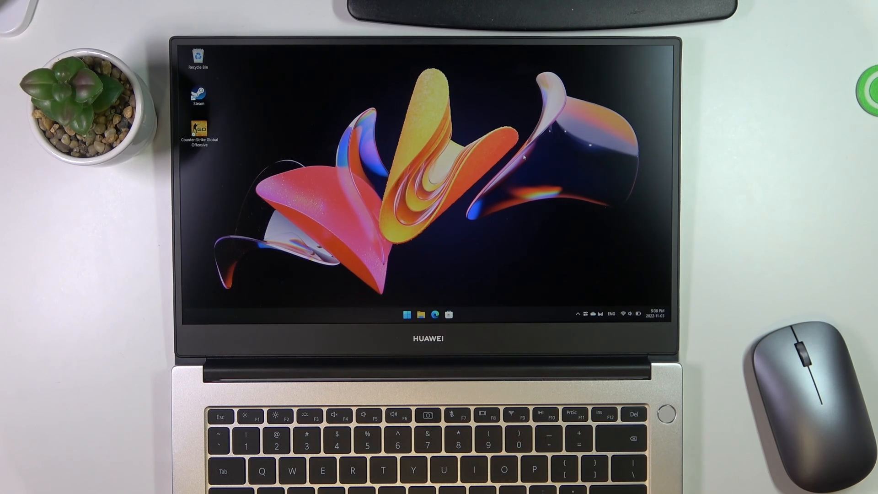
{"action": "mouse_move", "coordinate": [620, 264]}
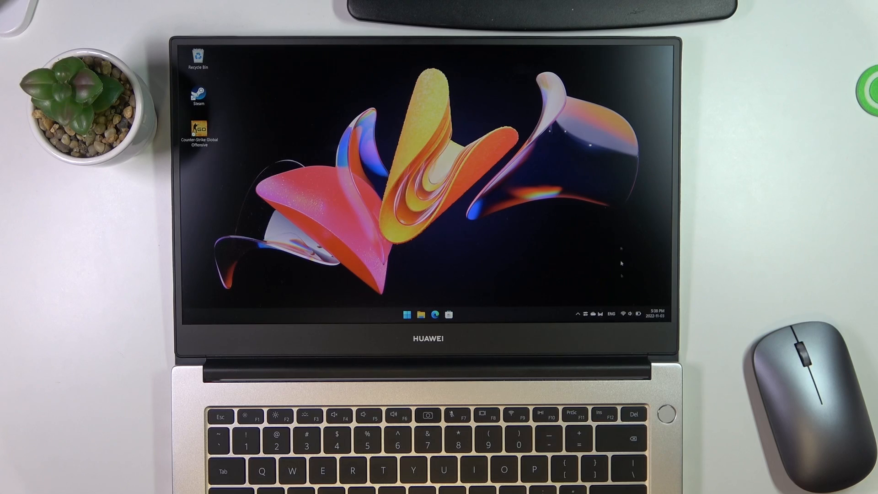
Step: Launch Settings from Start and go to System > Power & battery
{"action": "left_click", "coordinate": [620, 313]}
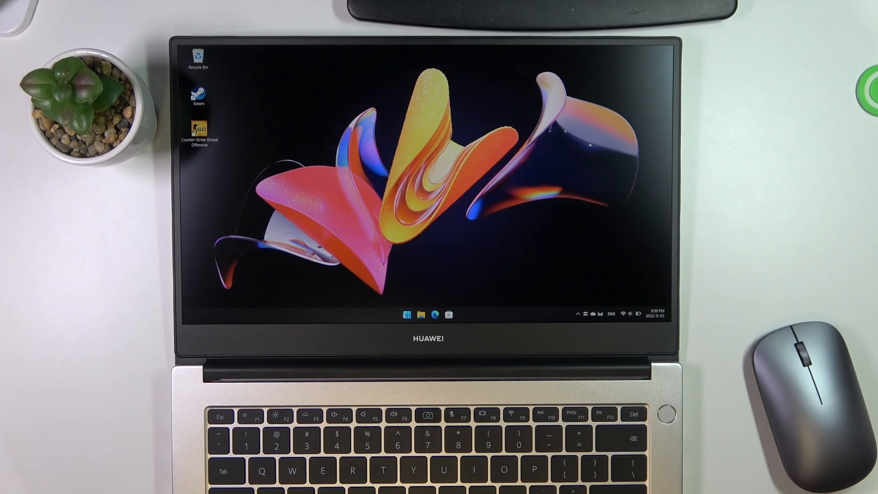
{"action": "left_click", "coordinate": [407, 313]}
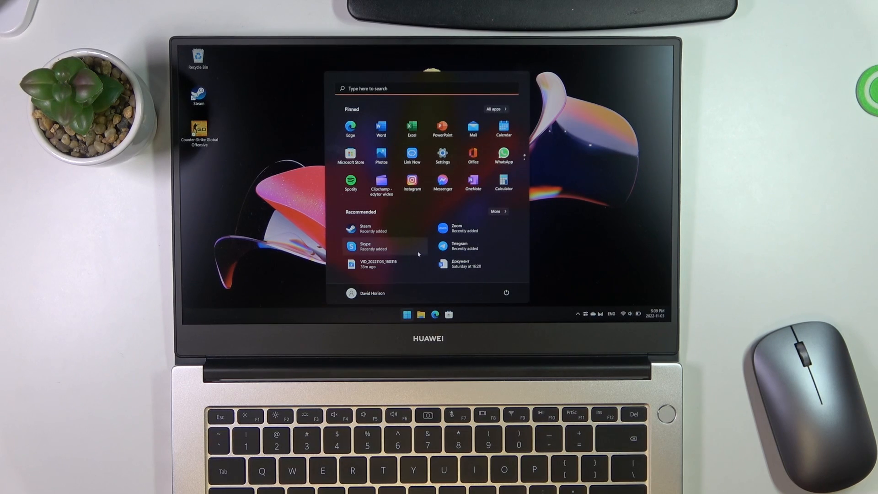
{"action": "mouse_move", "coordinate": [442, 154]}
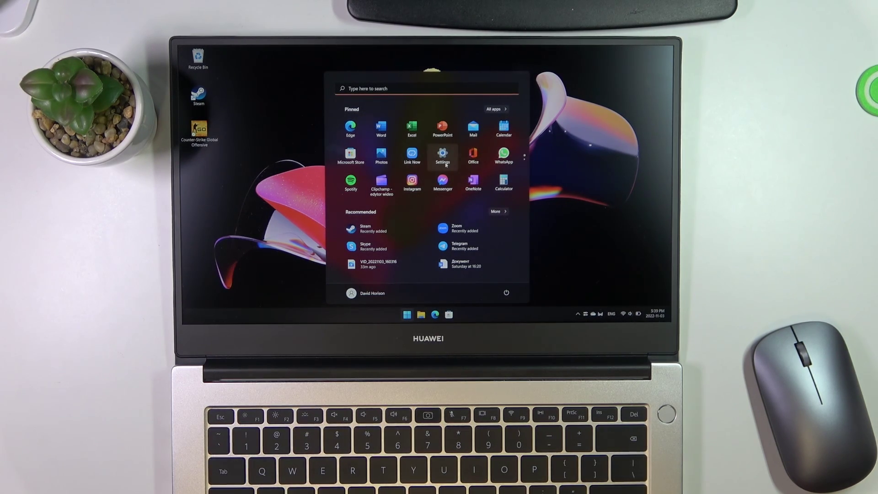
{"action": "left_click", "coordinate": [442, 156]}
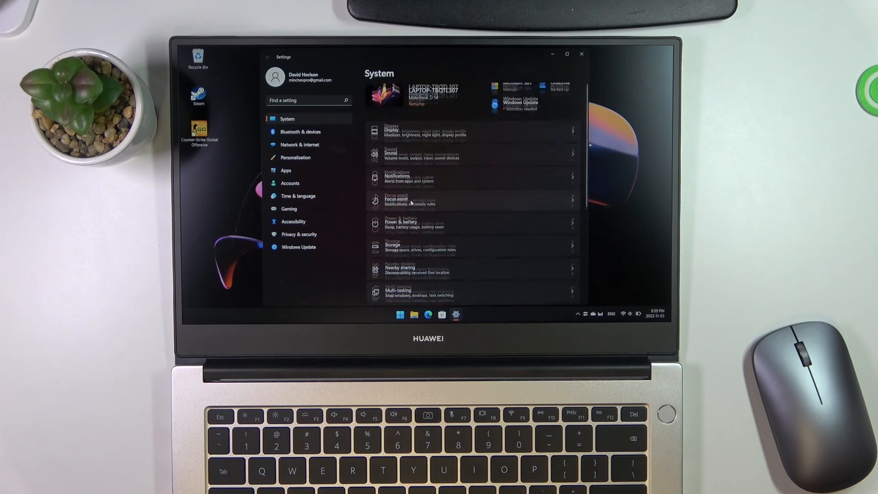
{"action": "left_click", "coordinate": [400, 223]}
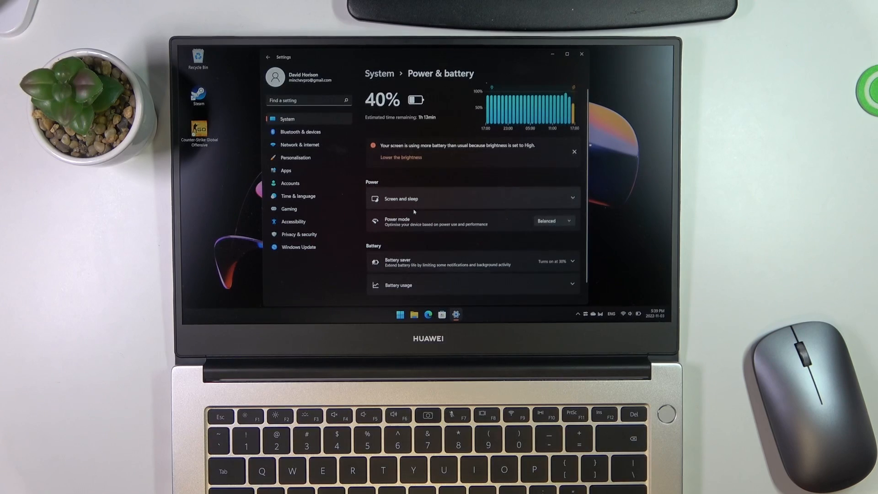
{"action": "scroll", "scroll_direction": "down", "scroll_amount": 3}
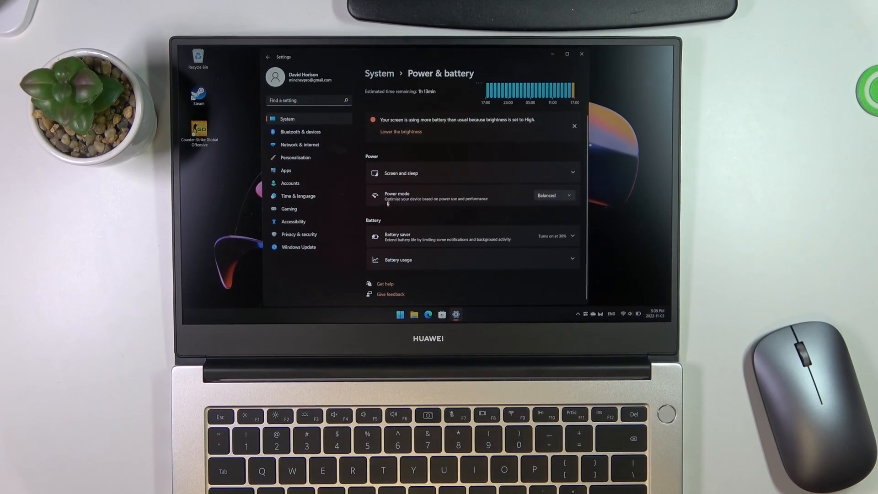
Step: Change Power mode from Balanced to Best power efficiency
{"action": "left_click", "coordinate": [553, 194]}
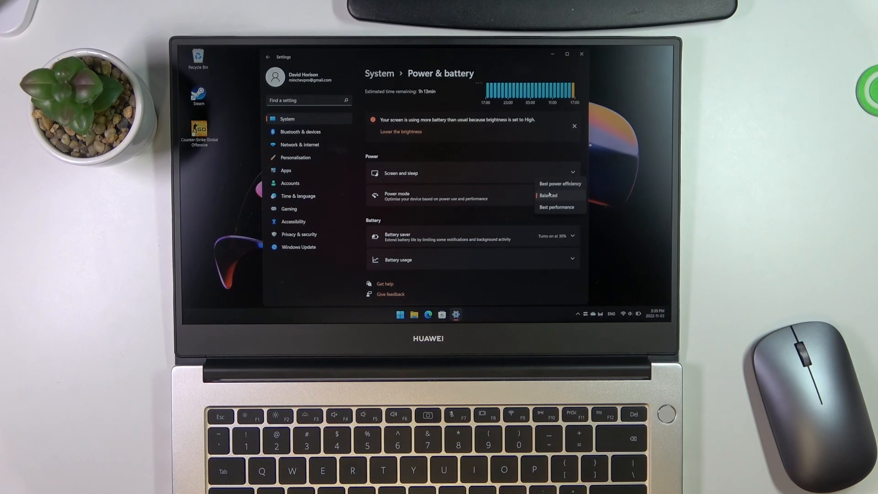
{"action": "mouse_move", "coordinate": [559, 183]}
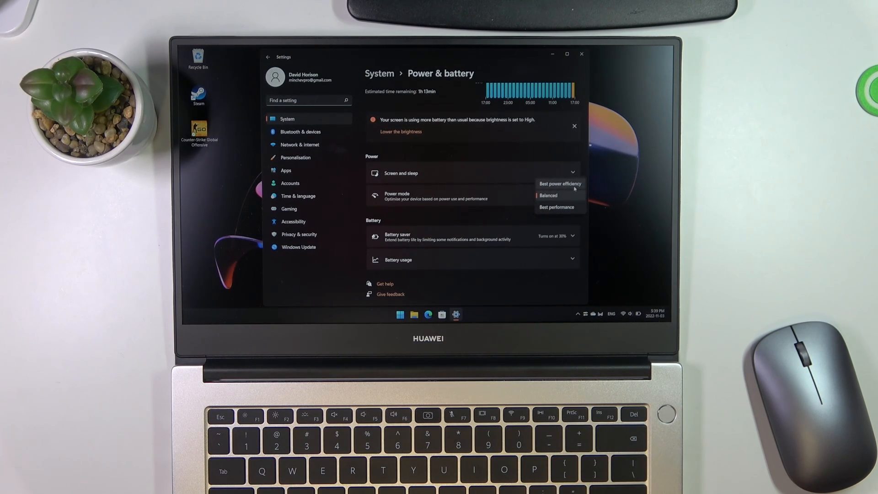
{"action": "left_click", "coordinate": [558, 183]}
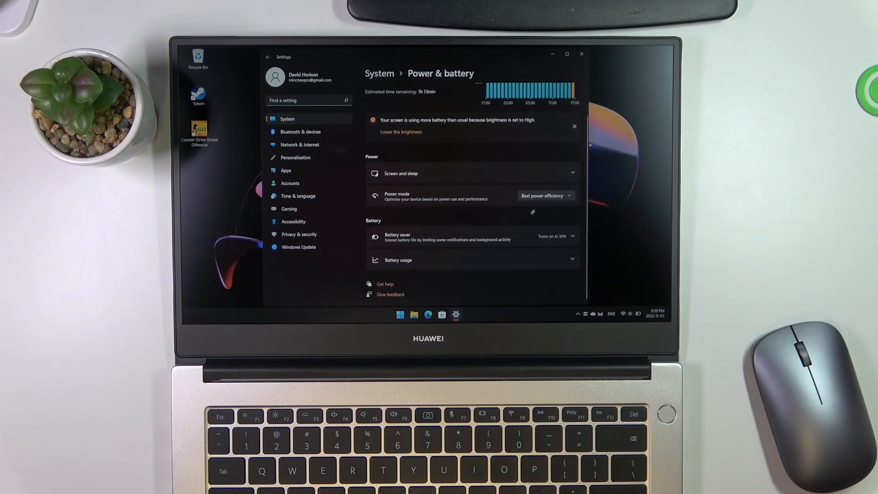
{"action": "mouse_move", "coordinate": [528, 216]}
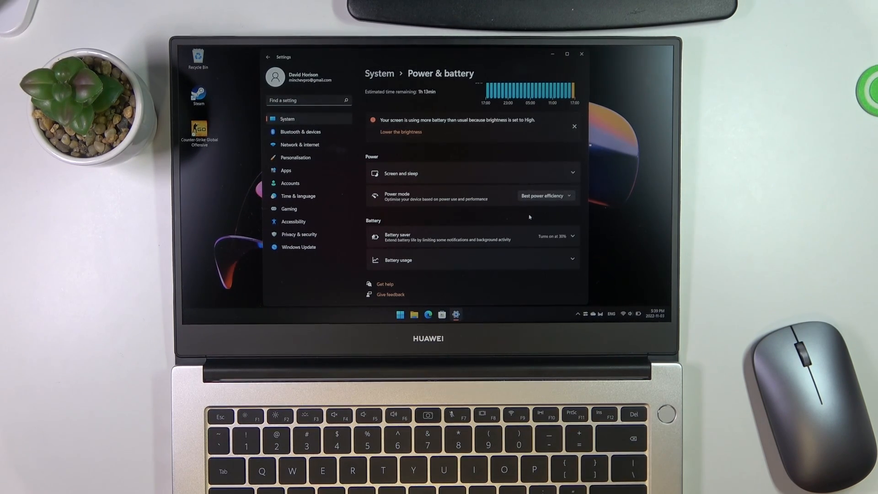
{"action": "mouse_move", "coordinate": [507, 210]}
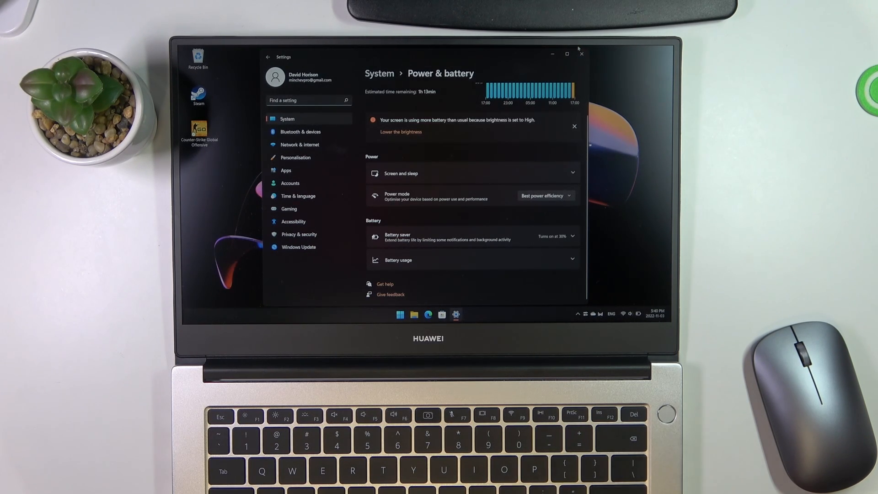
Step: Close Settings and turn Battery saver on from the Quick Settings panel
{"action": "left_click", "coordinate": [581, 54]}
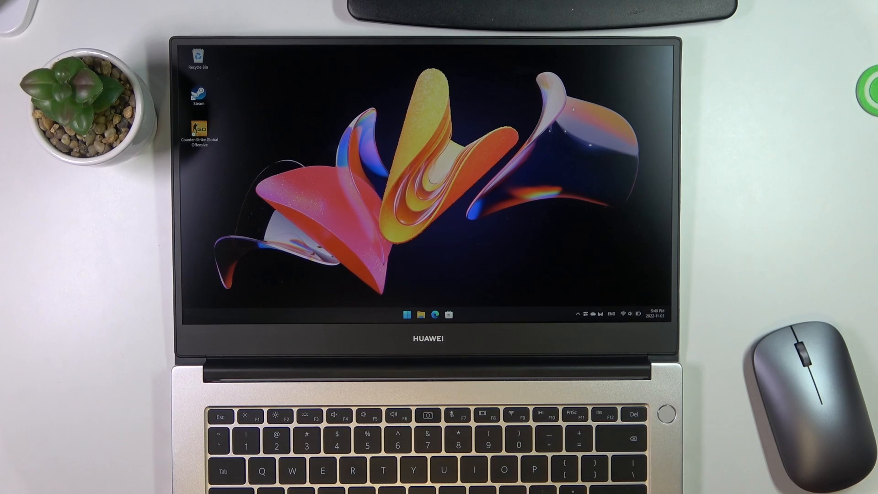
{"action": "left_click", "coordinate": [620, 313]}
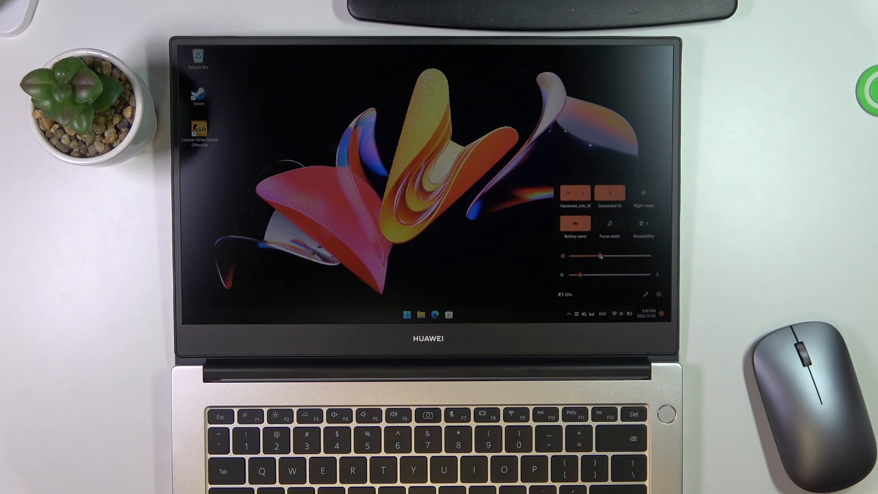
{"action": "left_click", "coordinate": [495, 249]}
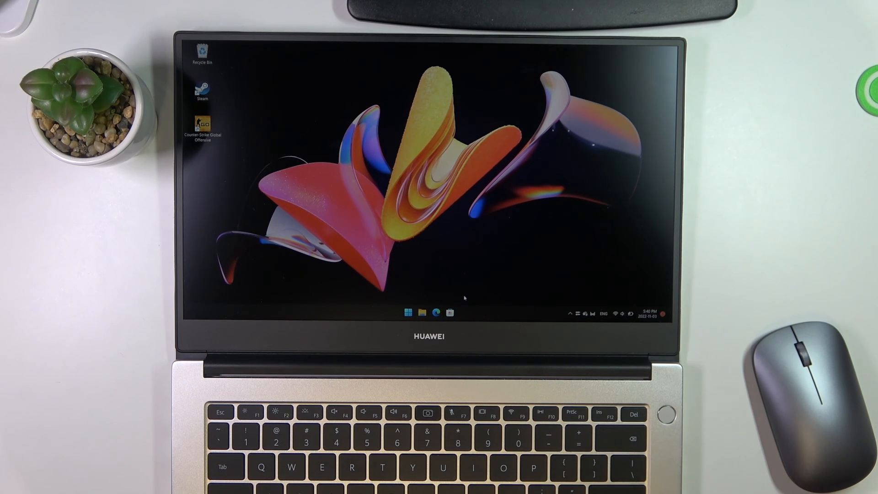
{"action": "mouse_move", "coordinate": [573, 281]}
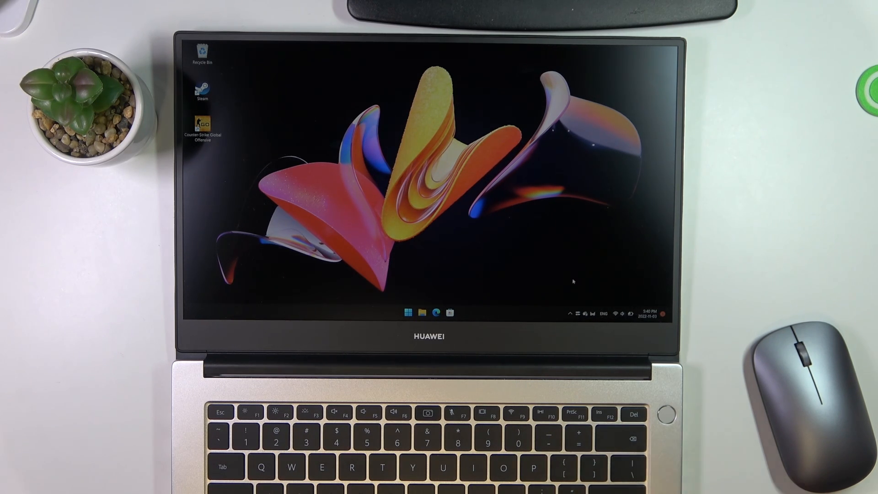
{"action": "mouse_move", "coordinate": [535, 297]}
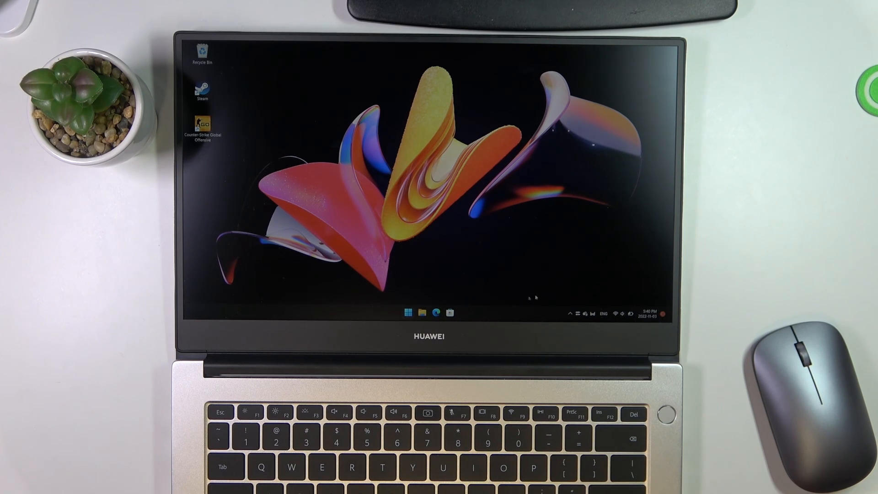
{"action": "mouse_move", "coordinate": [591, 316]}
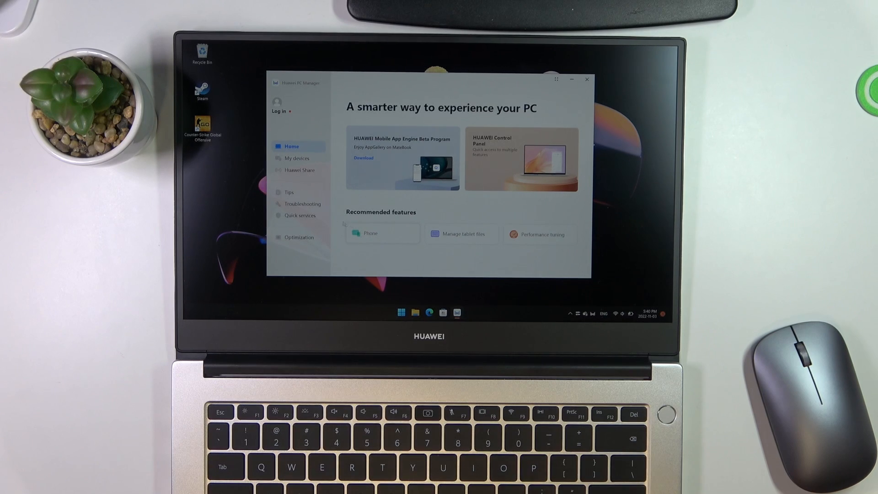
Step: In Huawei PC Manager Optimization > Performance tuning, keep Balanced selected and close the manager
{"action": "left_click", "coordinate": [300, 237]}
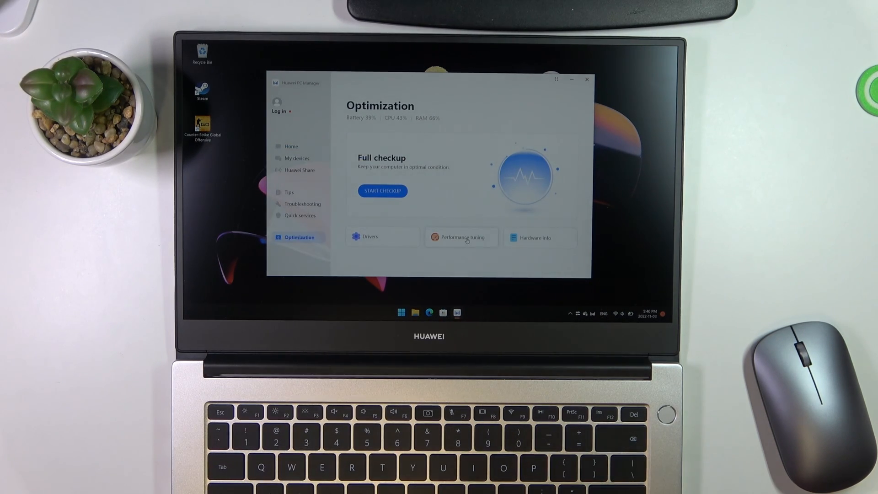
{"action": "left_click", "coordinate": [461, 236]}
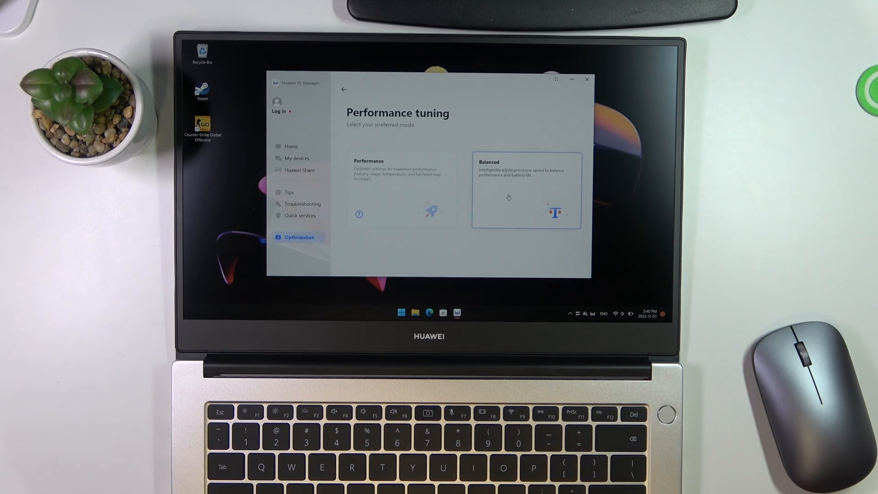
{"action": "mouse_move", "coordinate": [594, 56]}
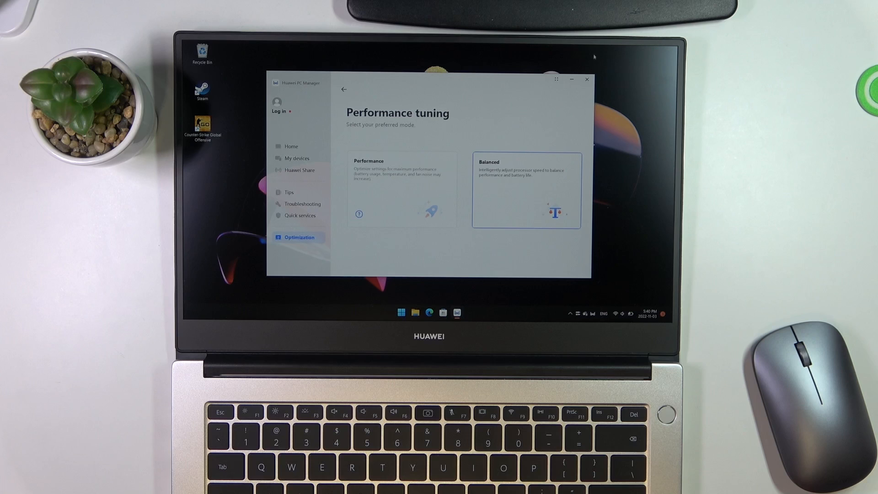
{"action": "left_click", "coordinate": [586, 79]}
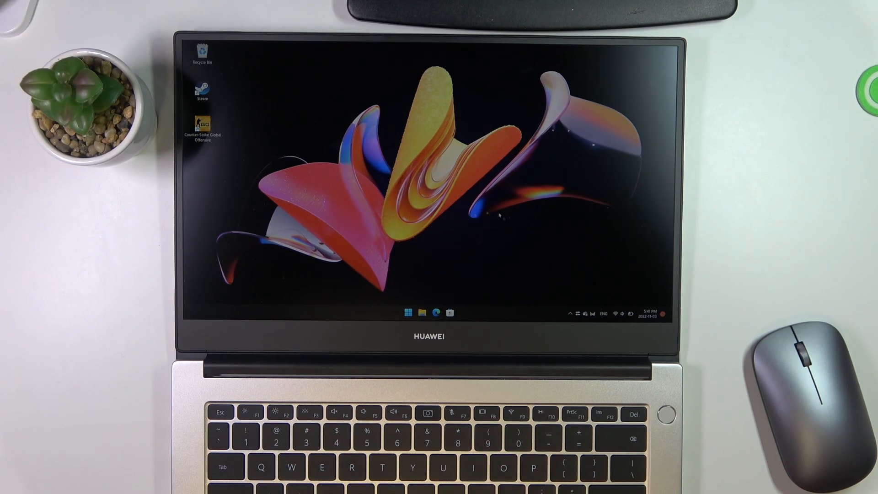
{"action": "mouse_move", "coordinate": [557, 313]}
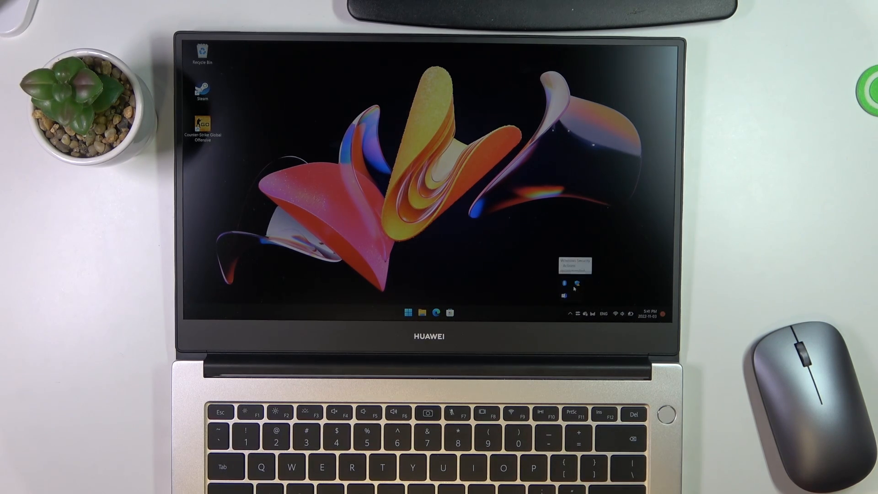
{"action": "mouse_move", "coordinate": [565, 296]}
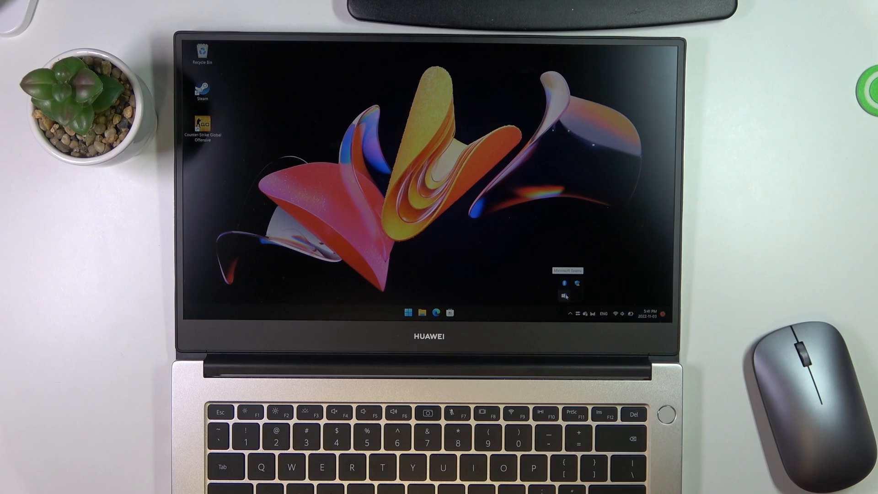
Step: Bring up the Exit menu for each background tray app, ending with Huawei PC Manager
{"action": "right_click", "coordinate": [564, 295]}
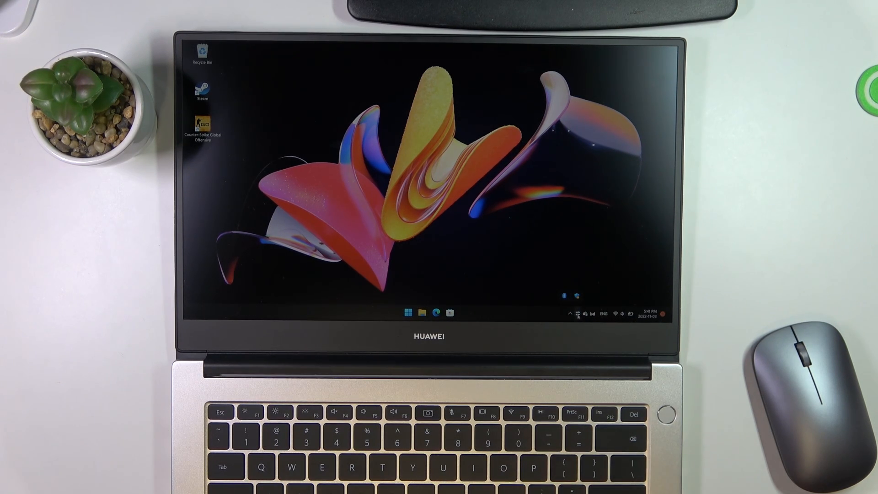
{"action": "right_click", "coordinate": [573, 312]}
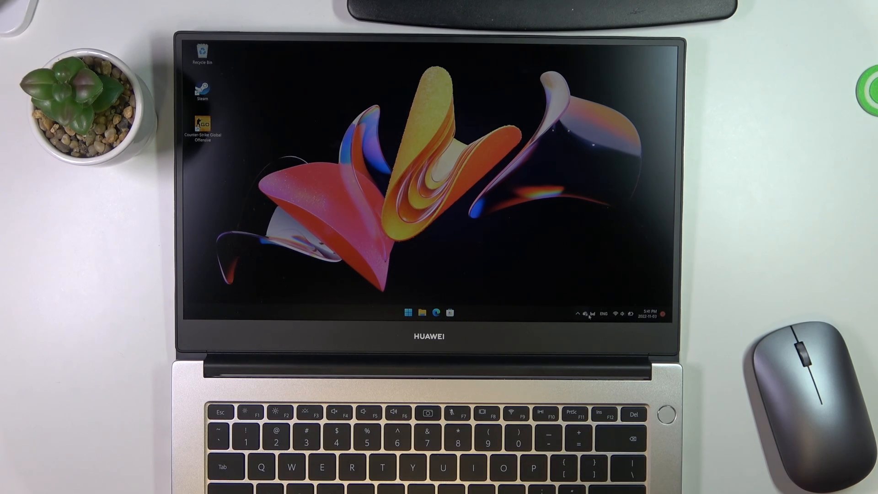
{"action": "right_click", "coordinate": [588, 313]}
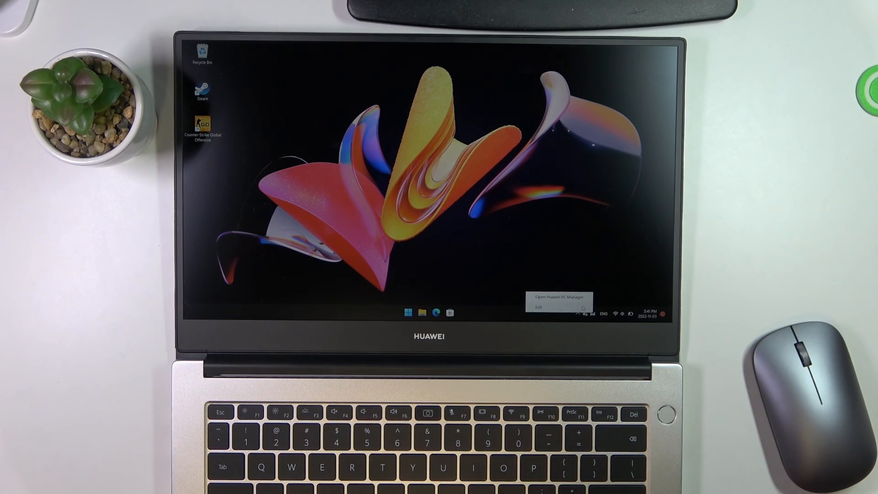